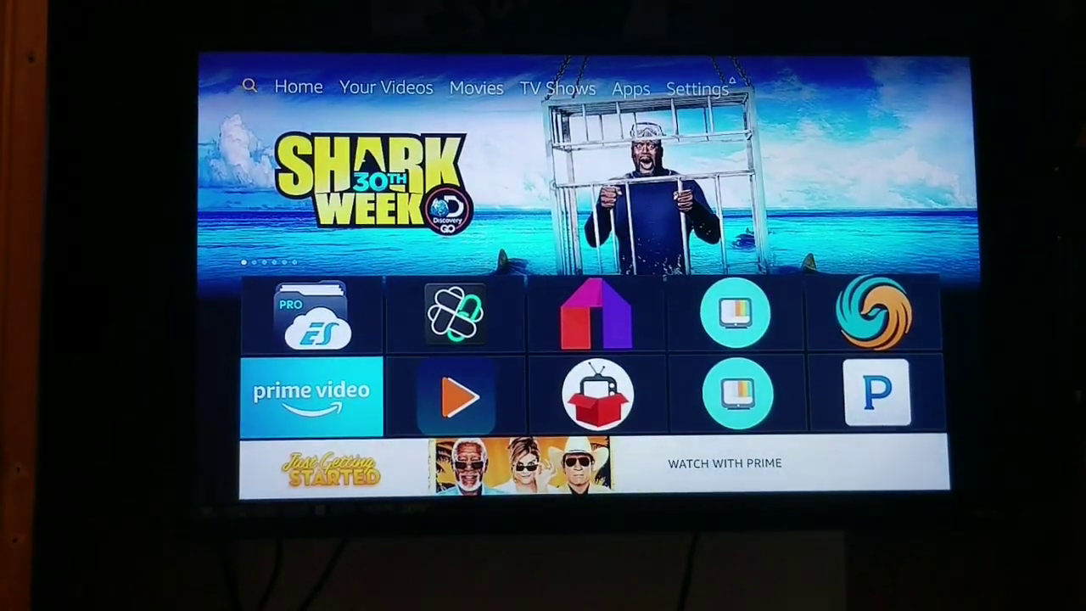
Step: Search for 'Esf' and pick the Esfiles Explorer suggestion to list ES File Explorer
click(249, 85)
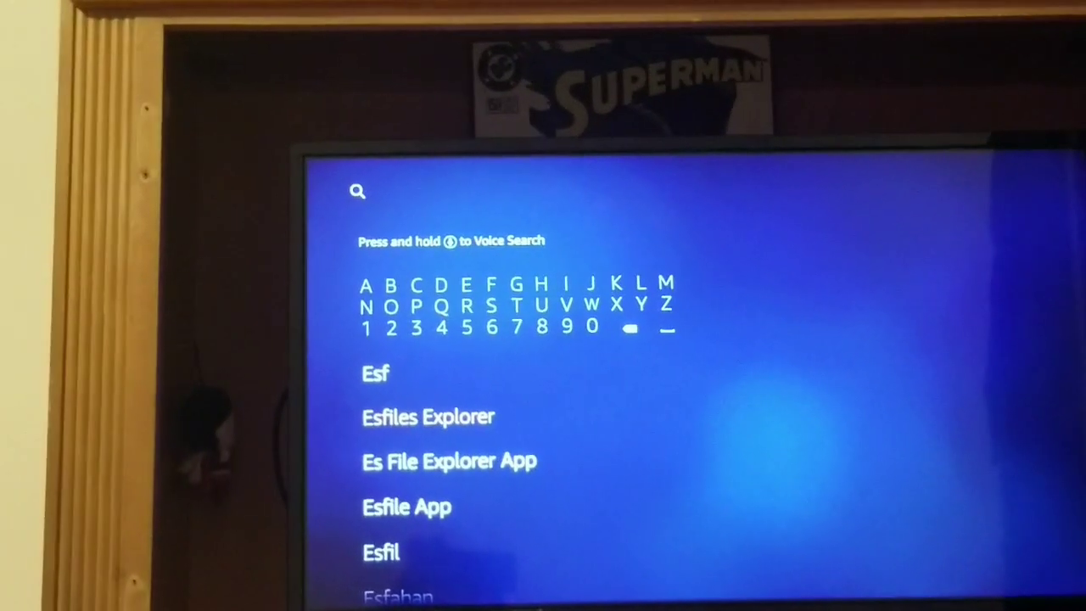
click(427, 417)
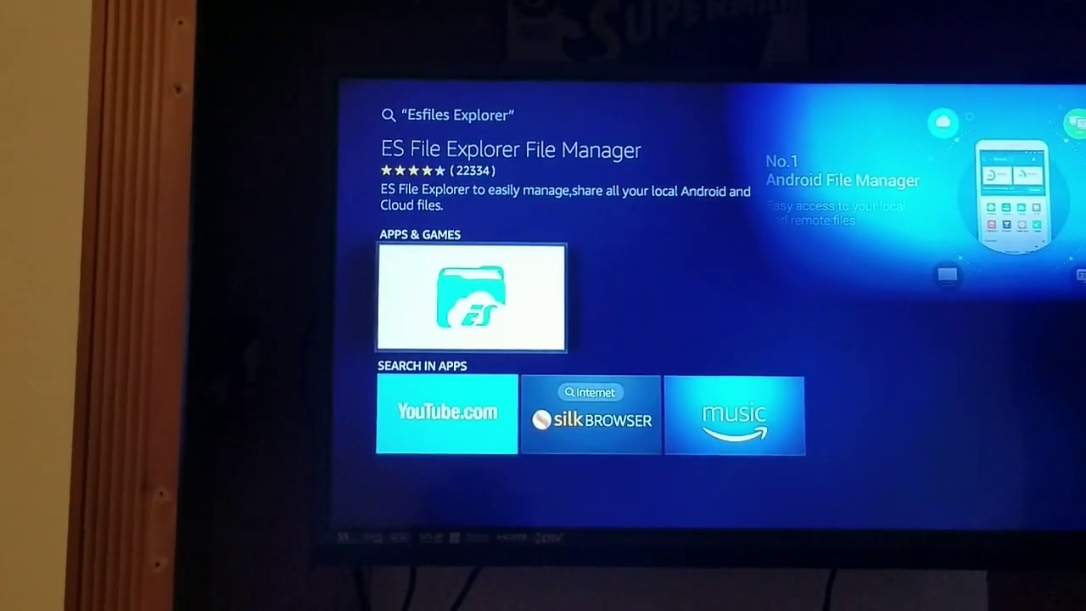
Step: View the ES File Explorer listing, then launch ES File Explorer Pro from Recent
click(471, 296)
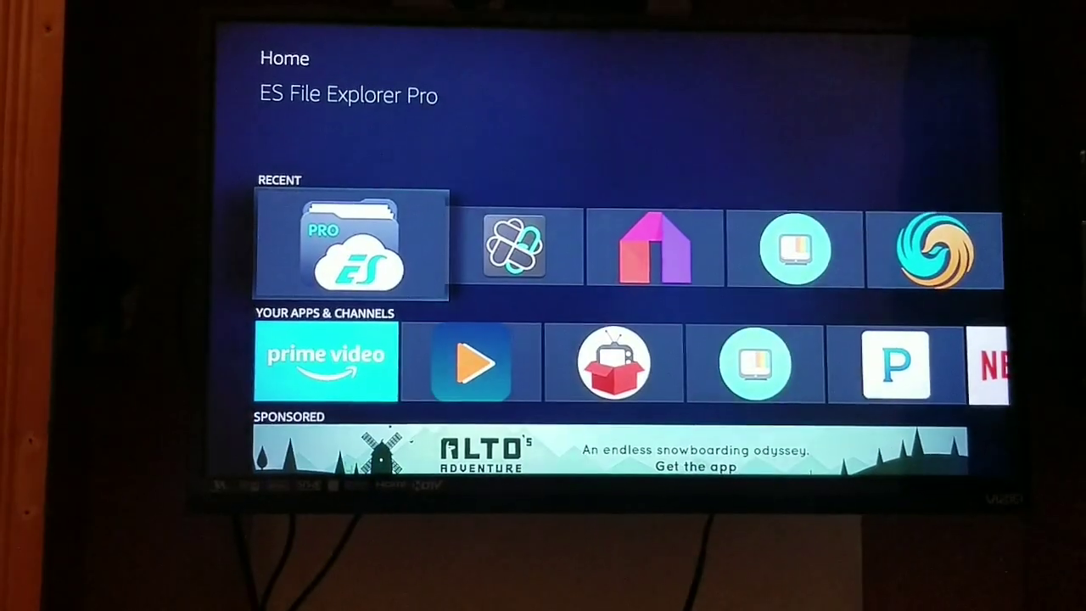
click(349, 246)
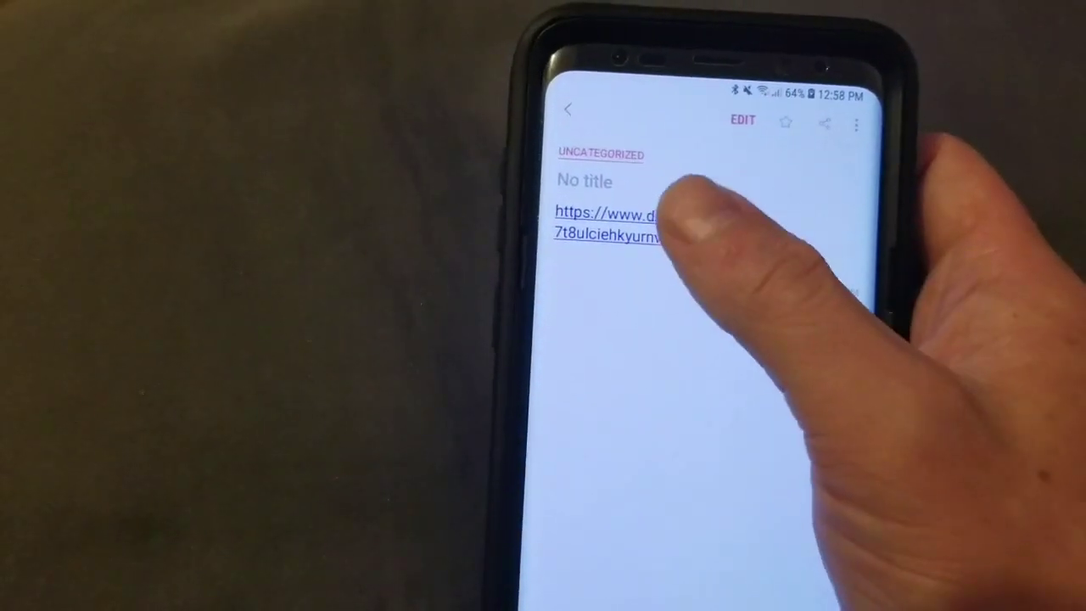
Step: Download Fileslinked.apk from the Dropbox link and allow installs from this source
click(607, 224)
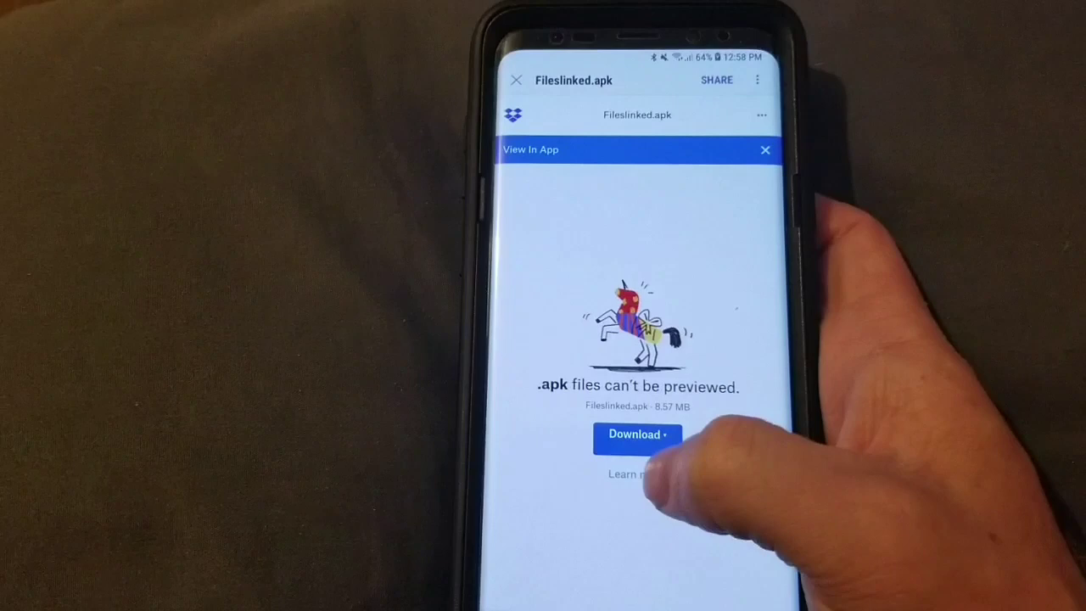
click(636, 434)
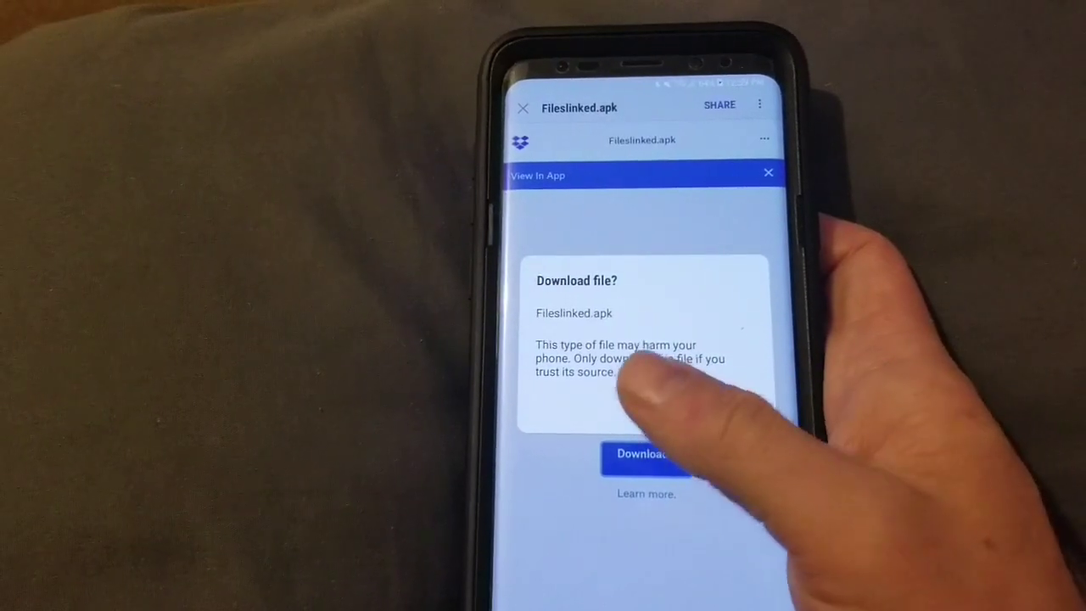
click(645, 455)
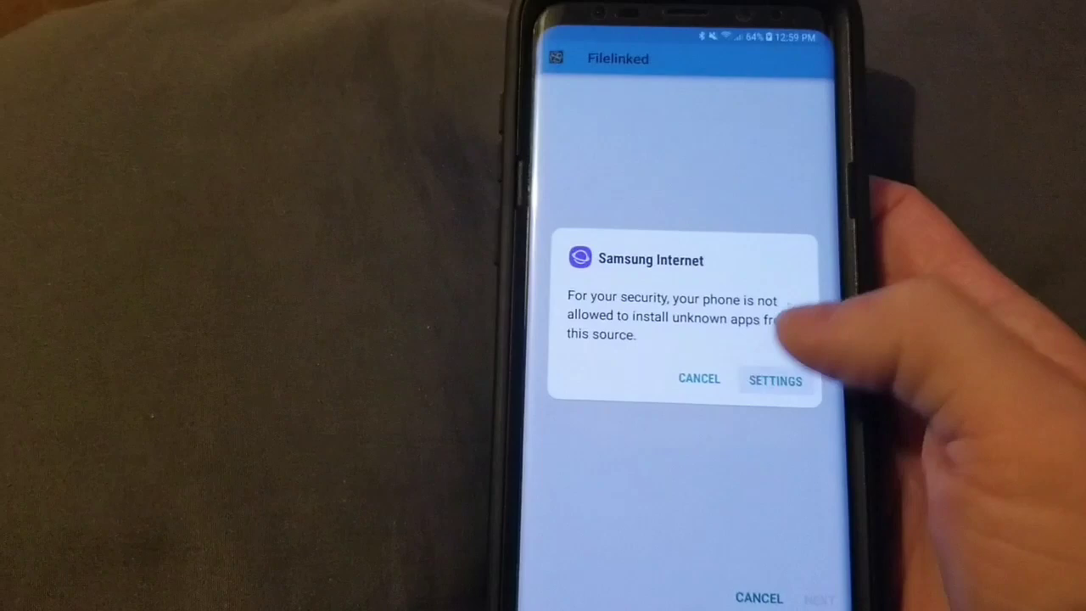
click(774, 380)
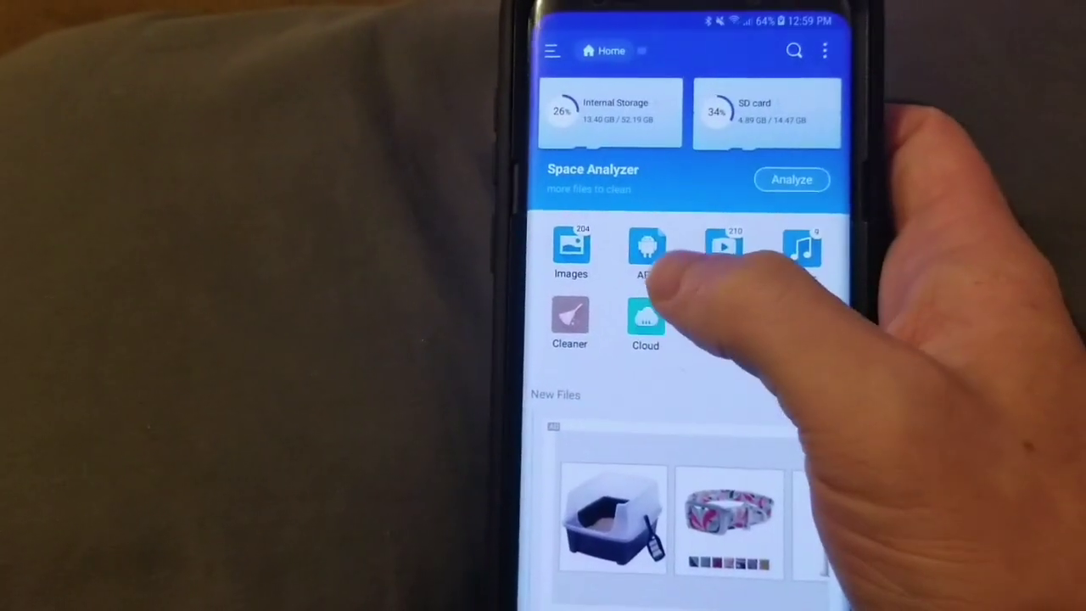
Step: From the installed apps list, send the Filelinked app to the Fire TV
click(644, 251)
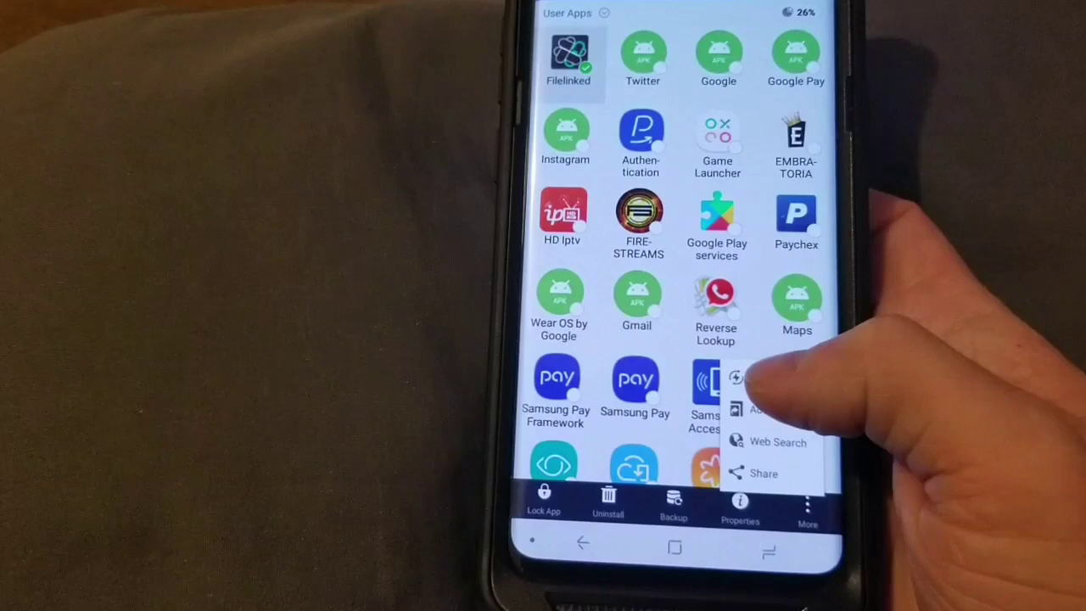
click(760, 471)
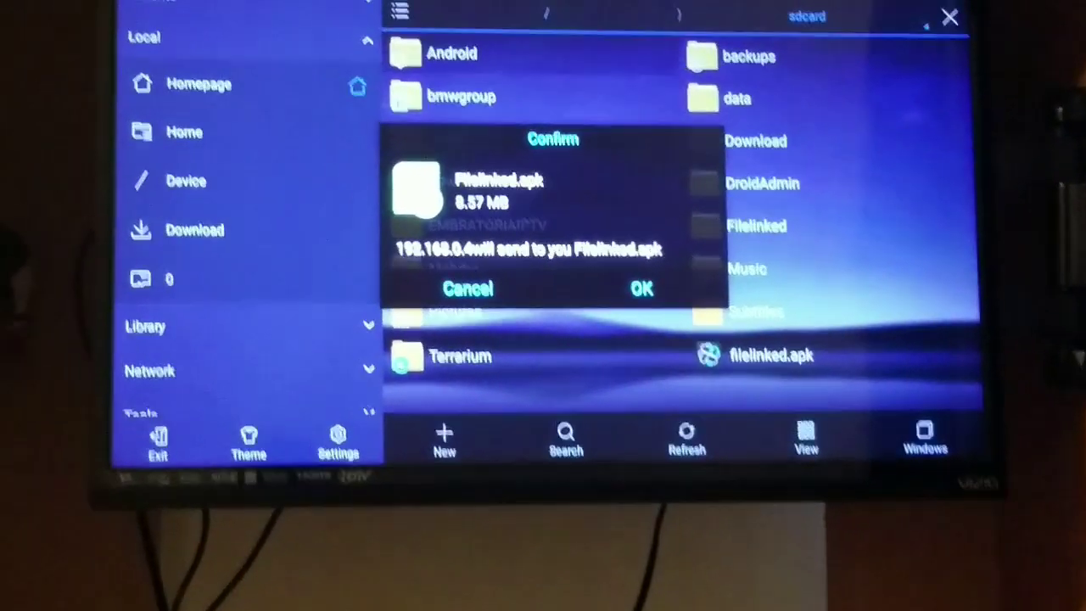
Step: Accept Filelinked.apk into the Download folder and install it on the Fire TV
click(640, 289)
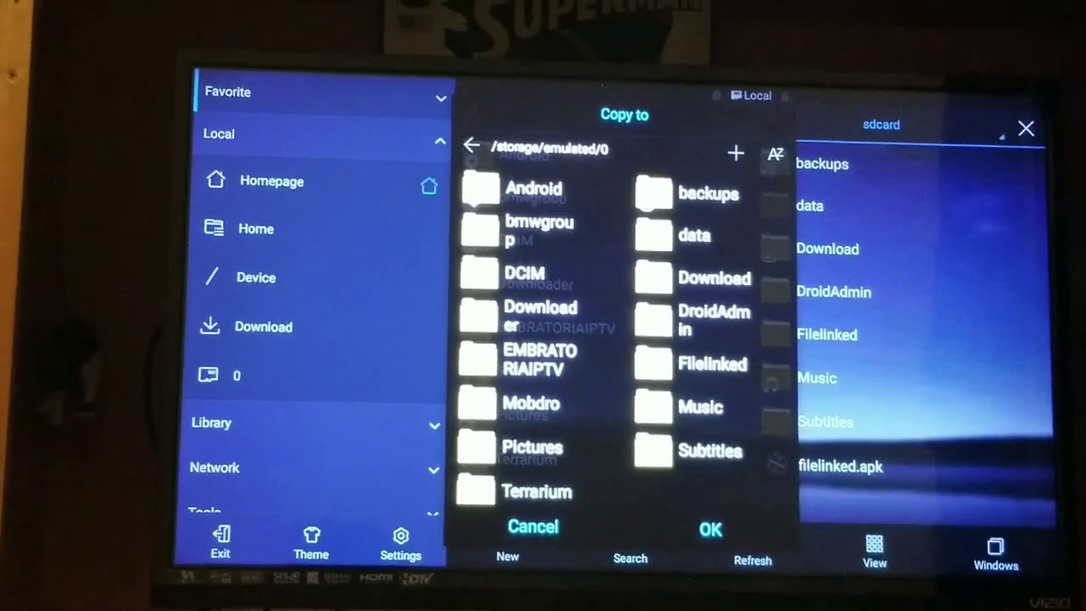
double_click(540, 307)
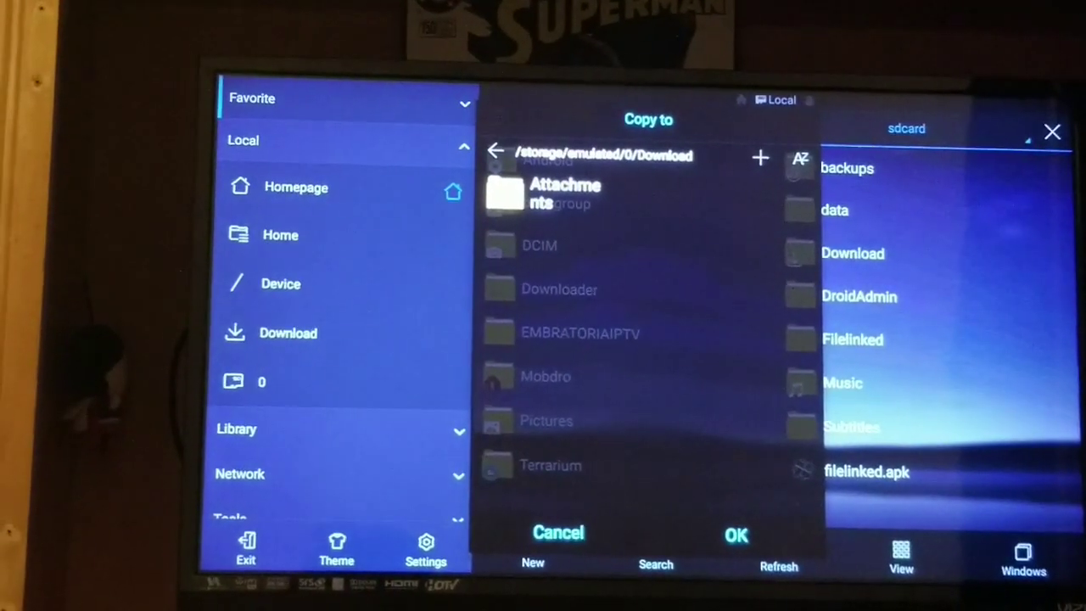
click(735, 534)
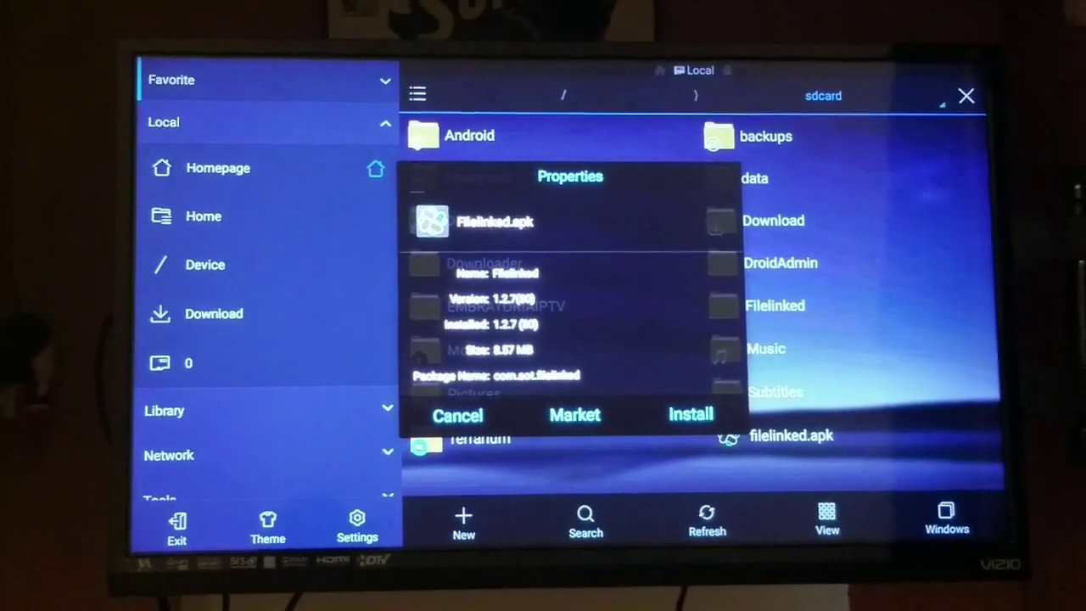
click(690, 414)
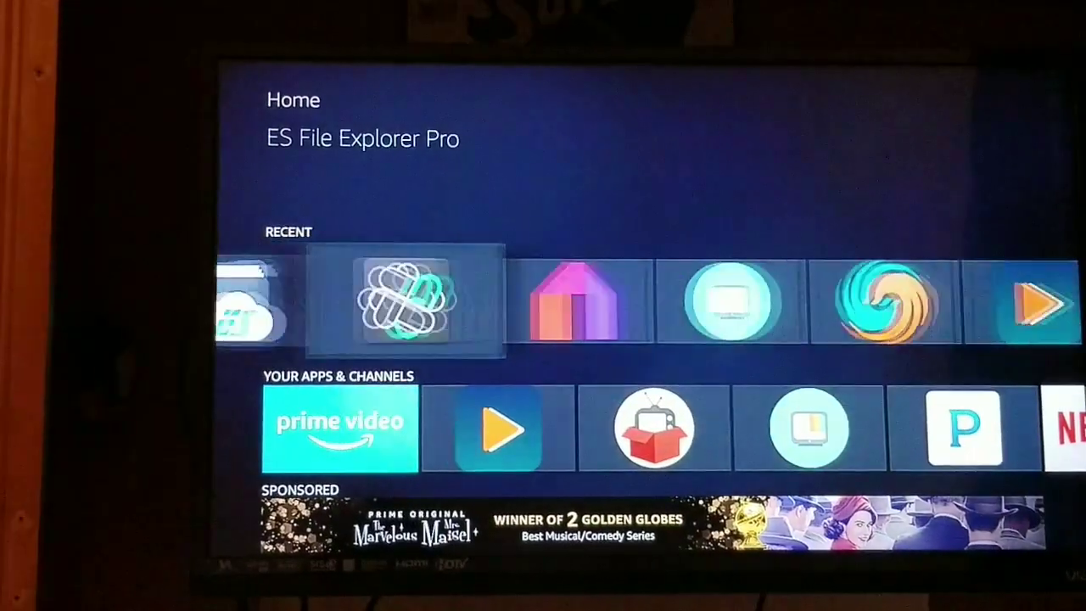
Step: Launch the newly installed Filelinked app from the Recent row
click(390, 298)
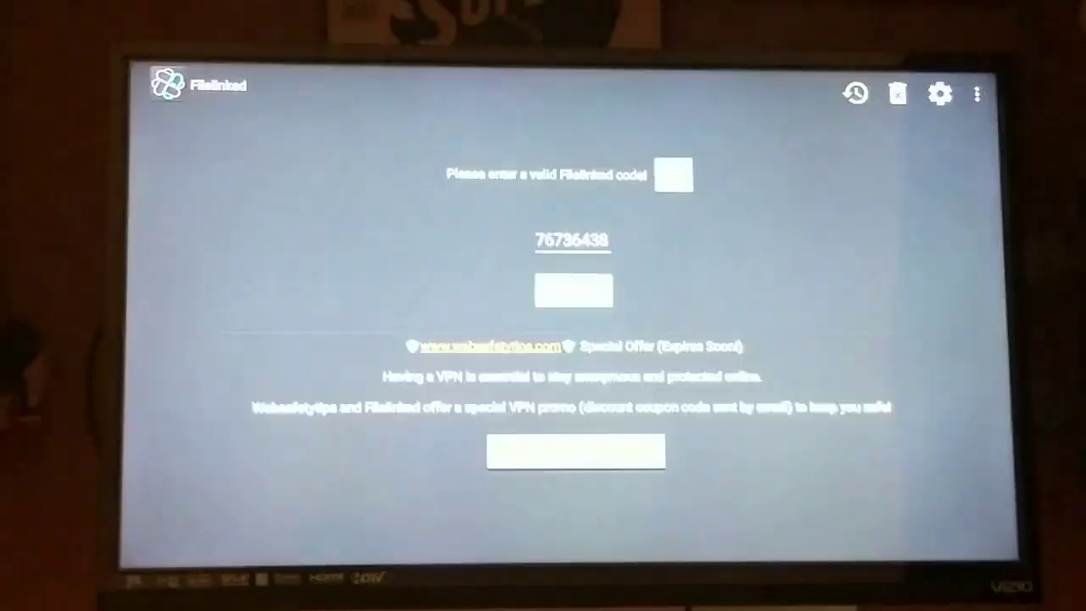
Step: Submit store code 76736438 and dismiss the newsletter popup to show Techaholics2014 apps
click(573, 290)
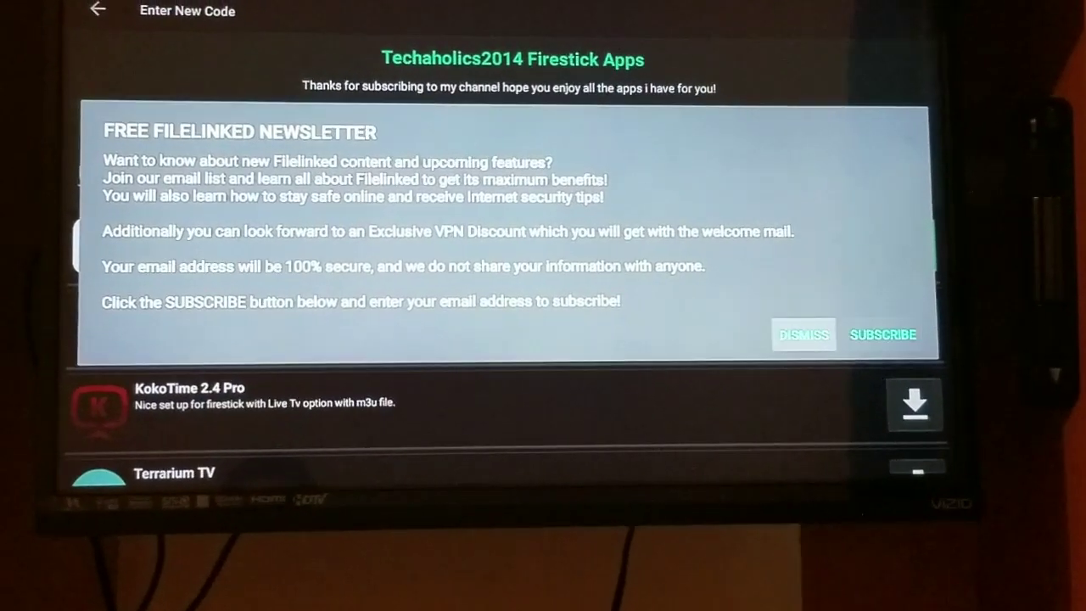
click(803, 332)
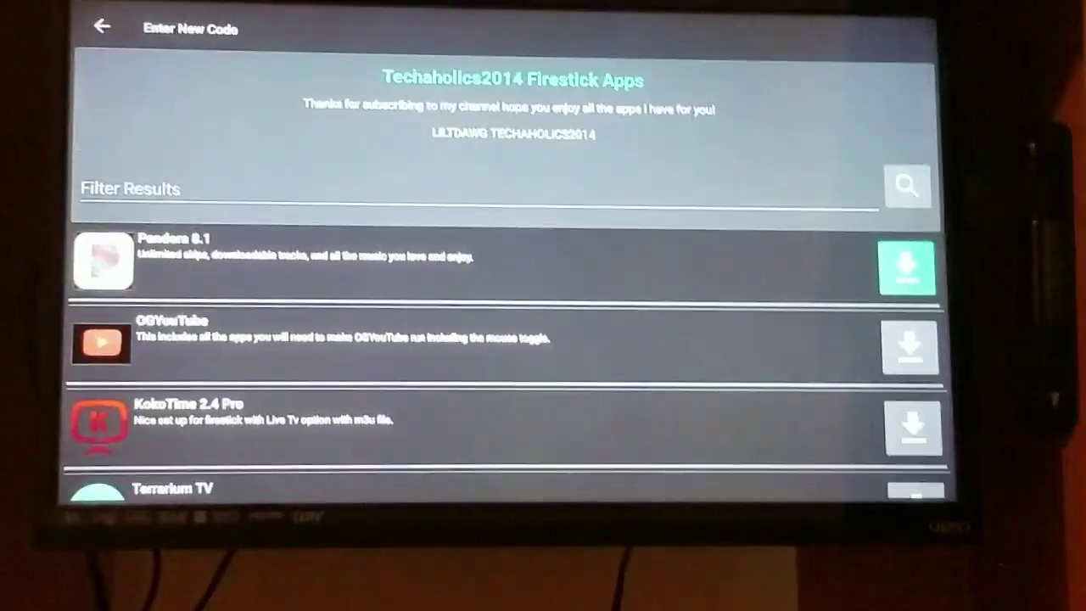
Step: Scroll the Techaholics2014 app list down to EX File Explorer Pro at the end
scroll(down, 3)
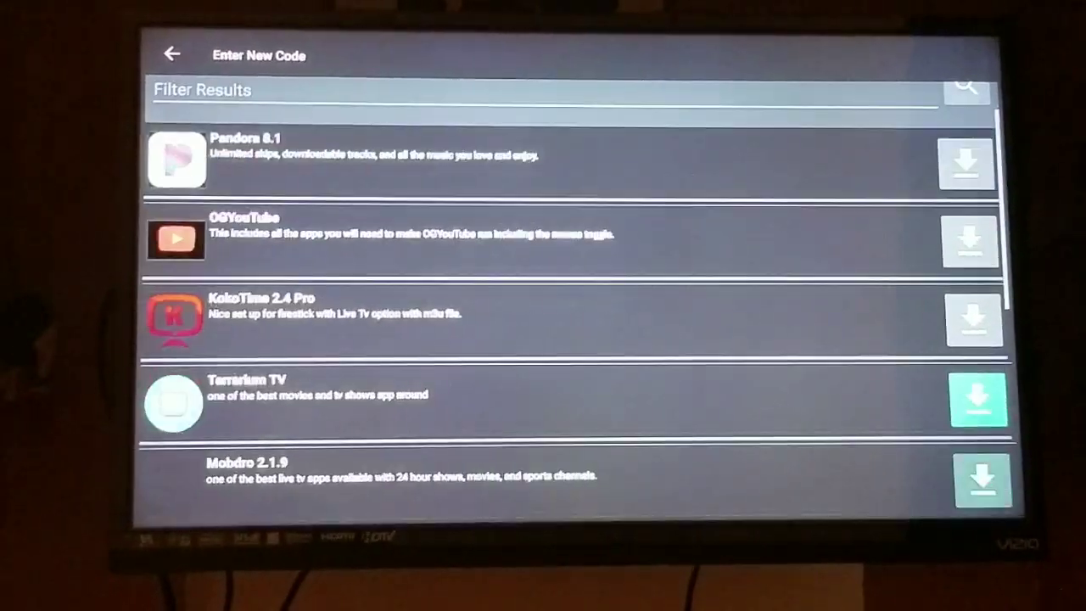
scroll(down, 3)
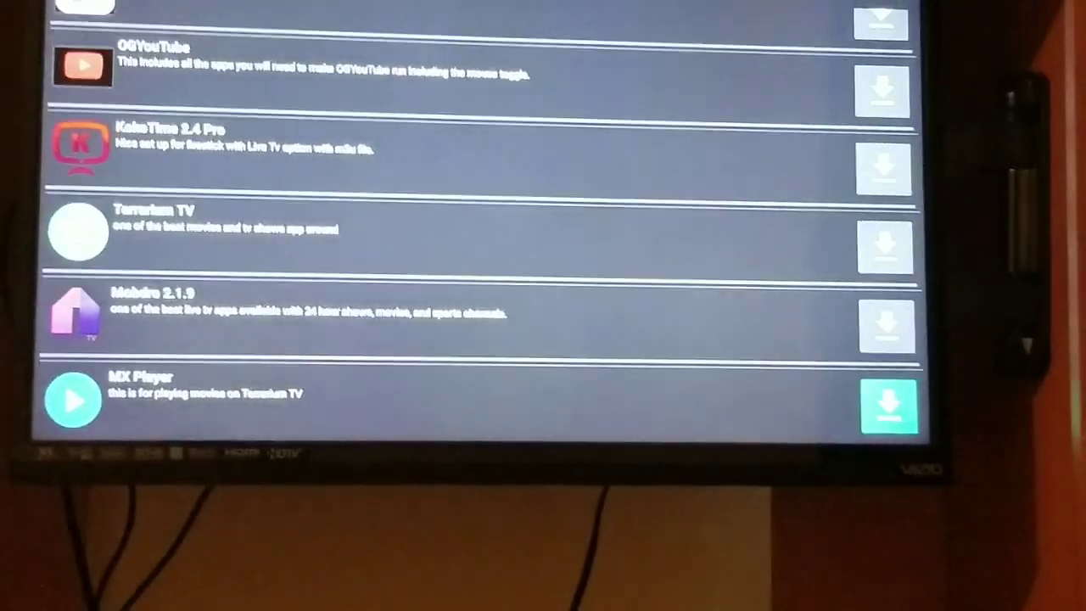
scroll(down, 3)
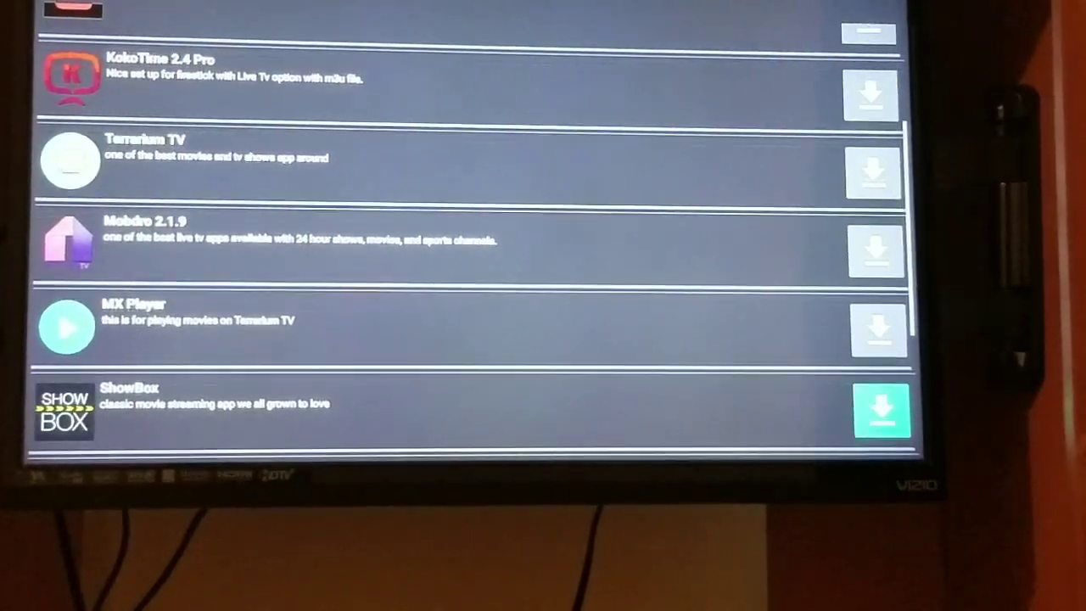
scroll(down, 3)
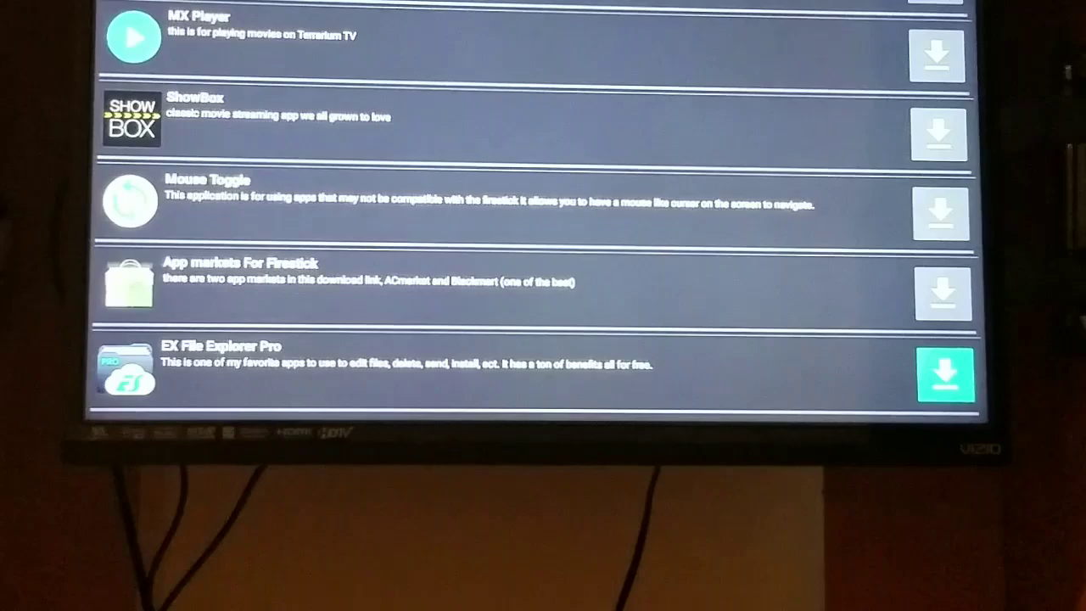
scroll(down, 3)
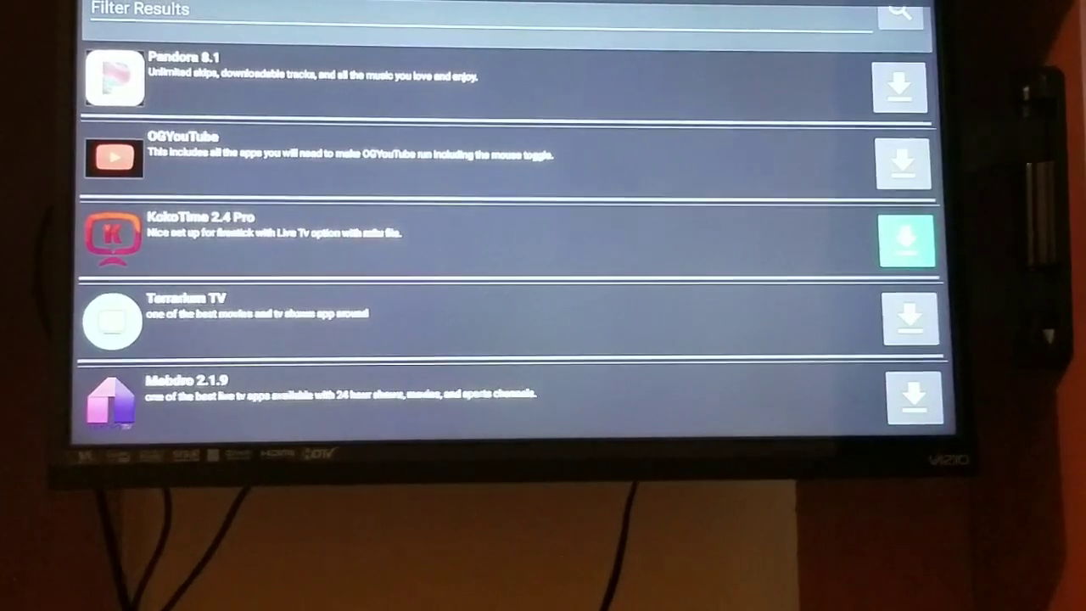
Step: Download KokoTime 2.4 Pro and launch its install prompt
click(906, 241)
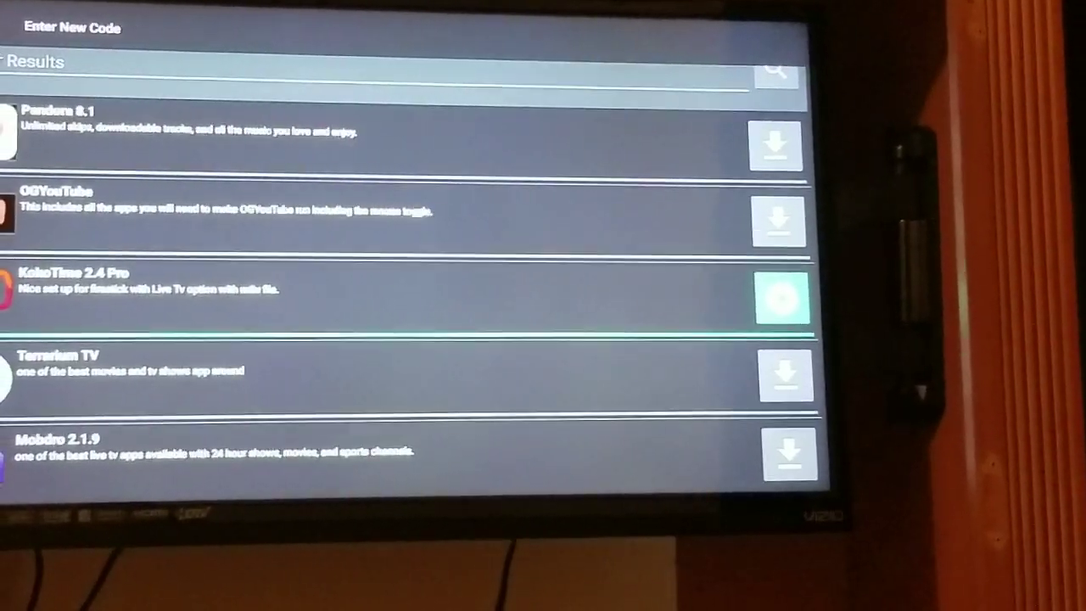
click(781, 299)
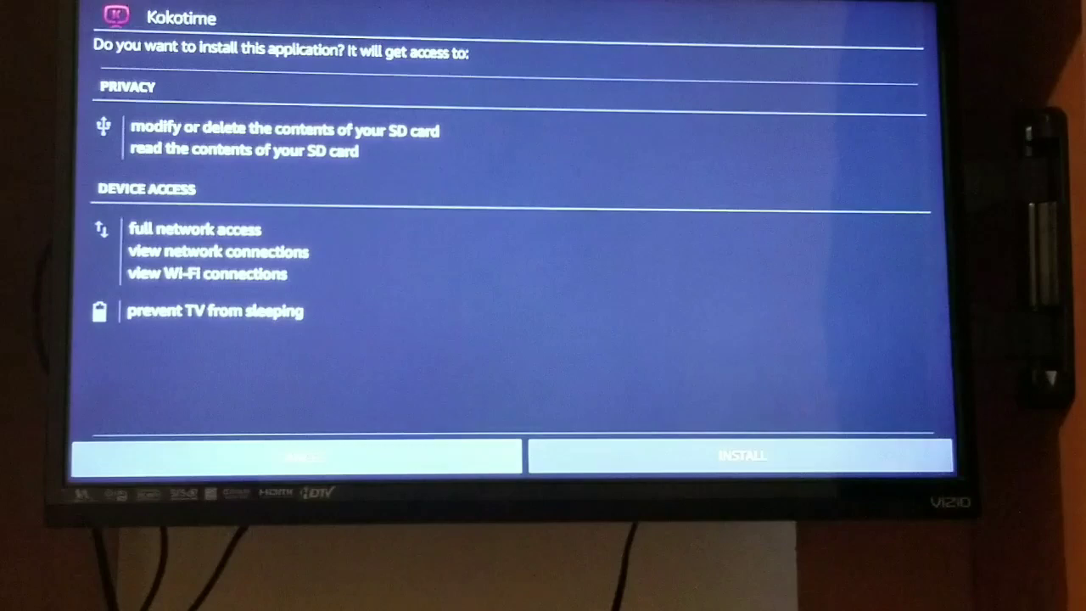
Step: Approve installing Kokotime with its requested permissions and open it
click(743, 455)
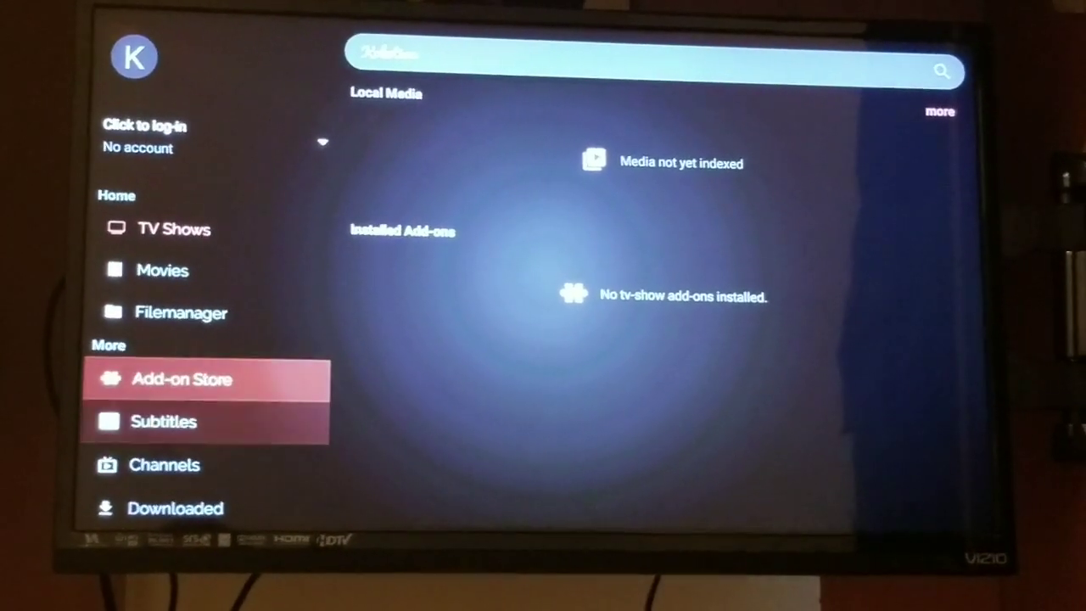
click(183, 378)
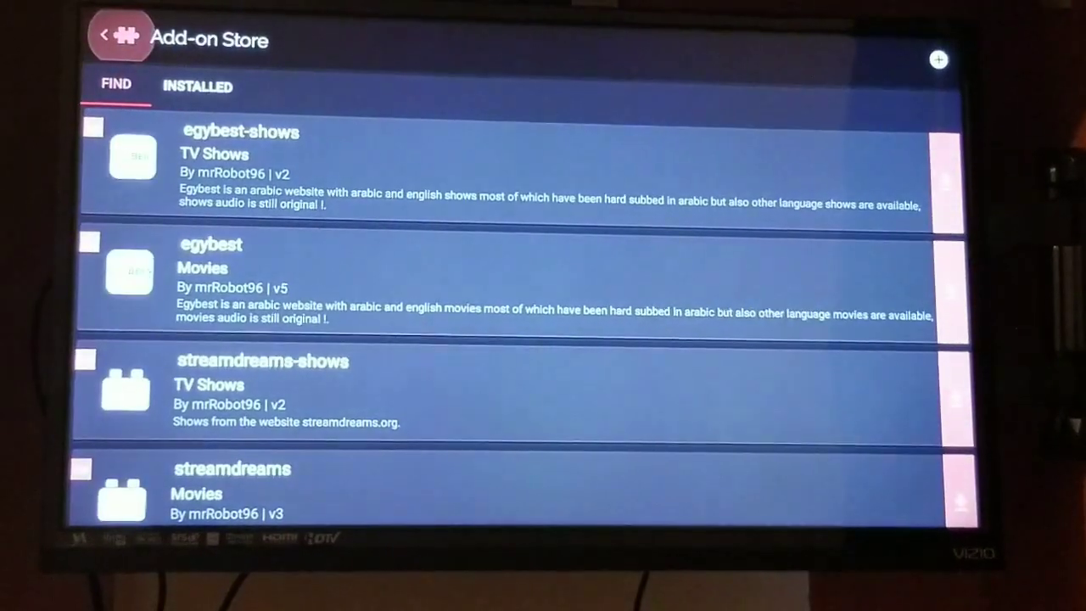
scroll(down, 3)
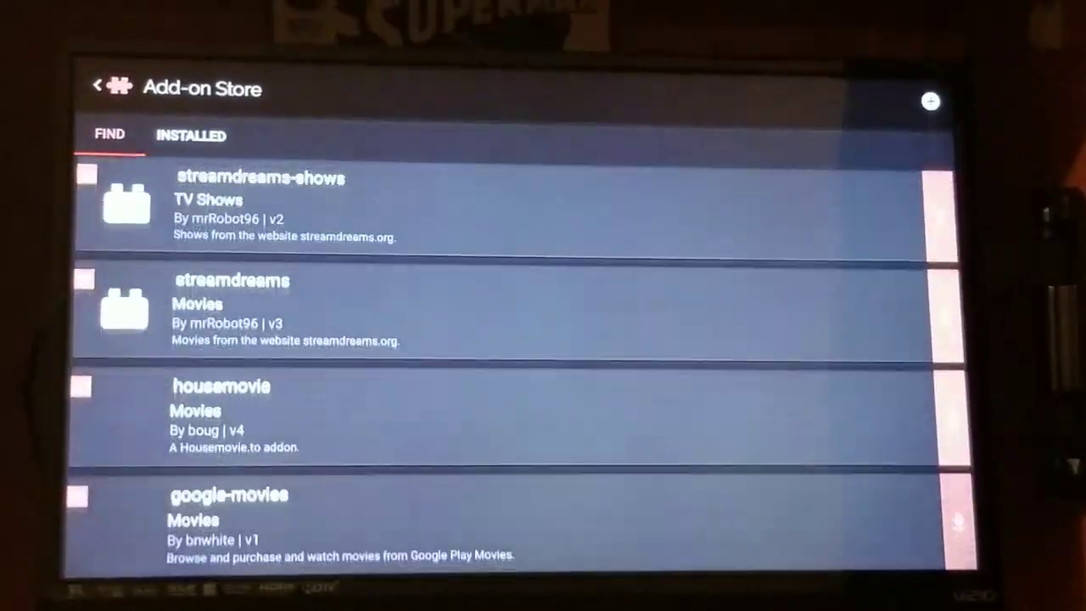
scroll(down, 3)
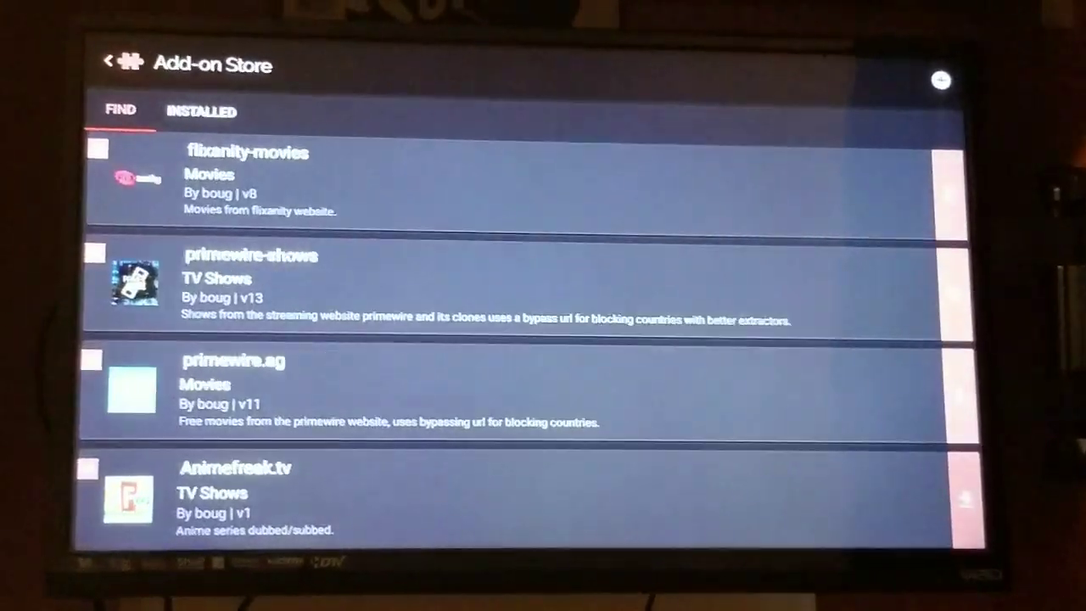
scroll(down, 3)
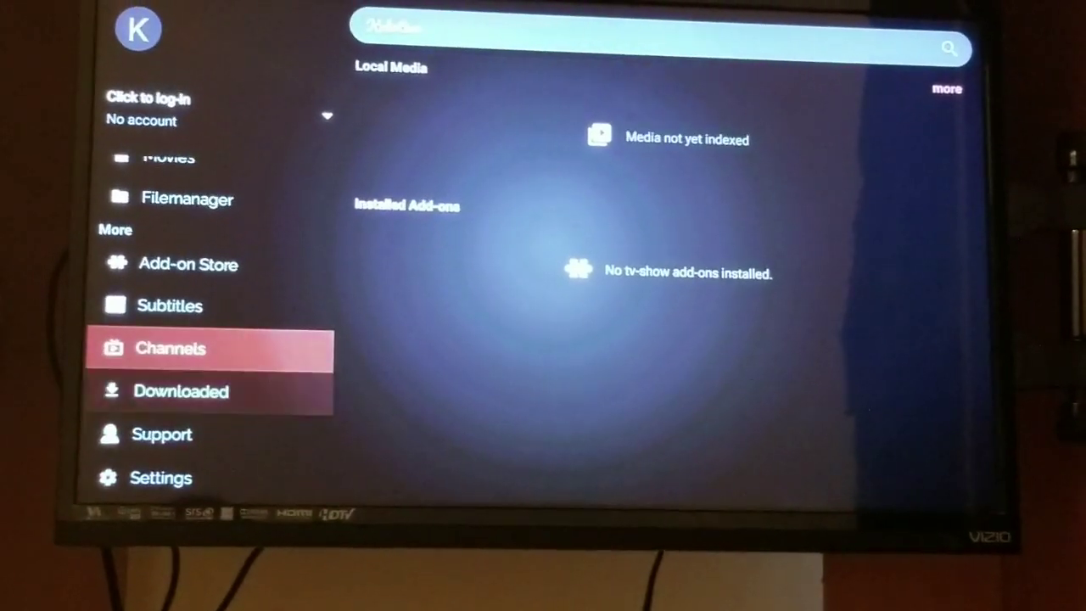
Step: View KokoTime's empty Channels section, then exit back to the FileLinked store list
click(170, 348)
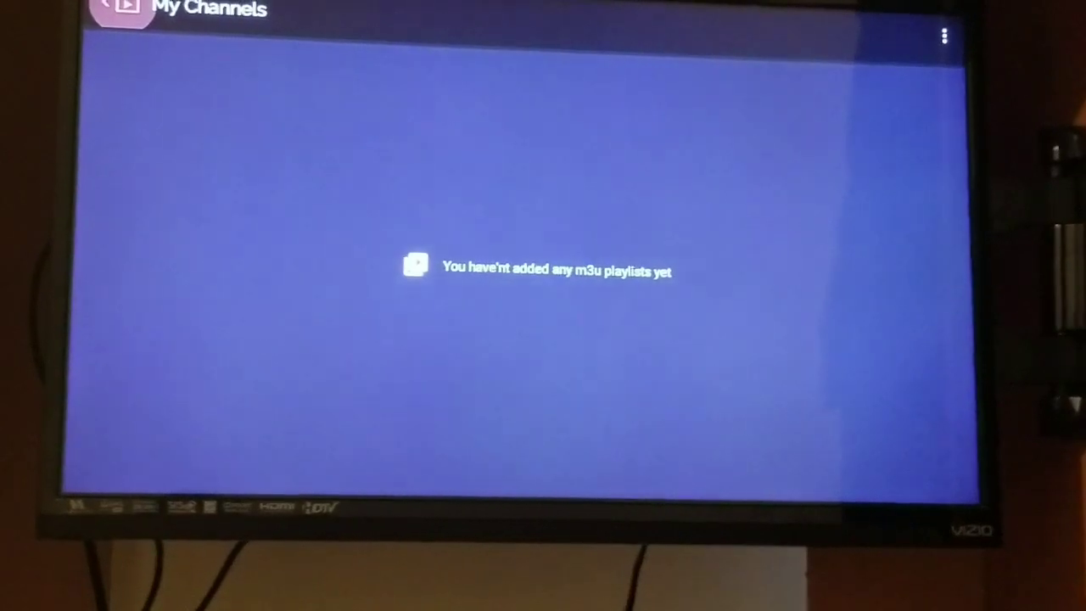
click(943, 38)
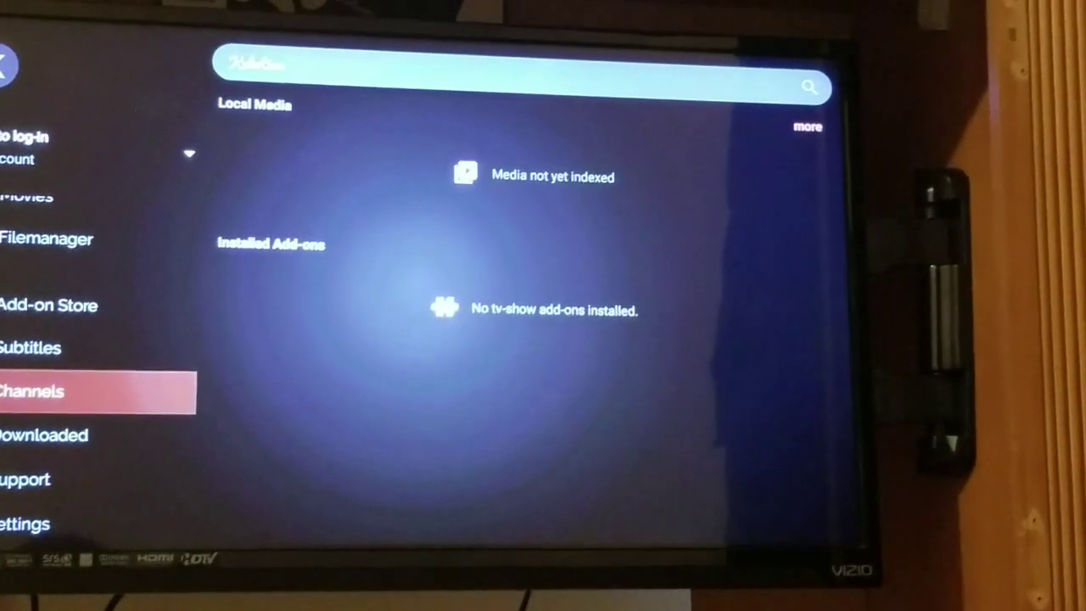
key(Down)
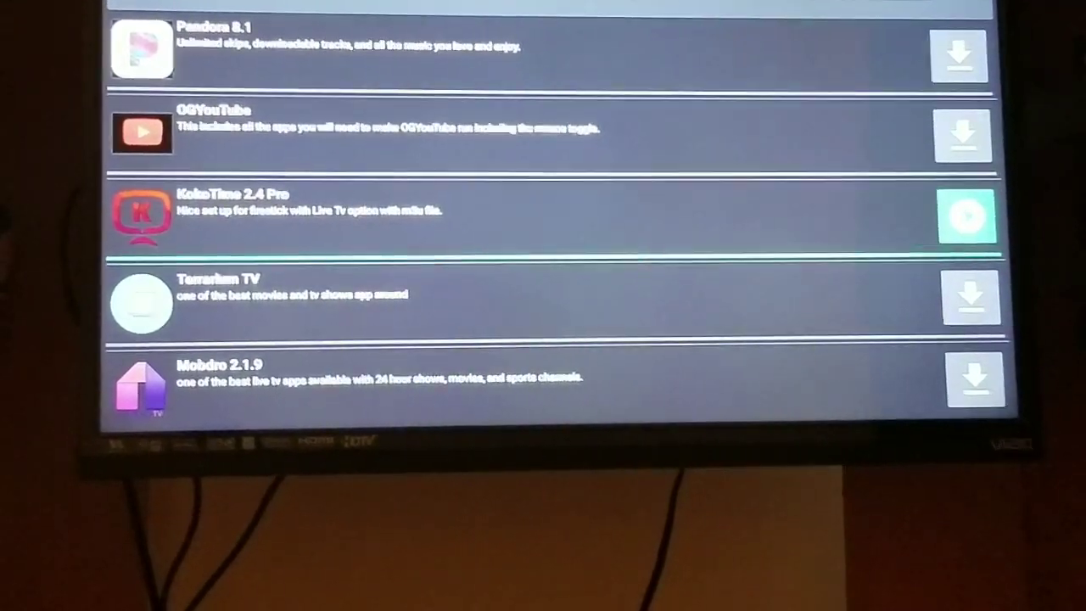
Step: Scroll the FileLinked store list down past Terrarium TV, Mobdro 2.1.9 and MX Player to ShowBox
scroll(down, 3)
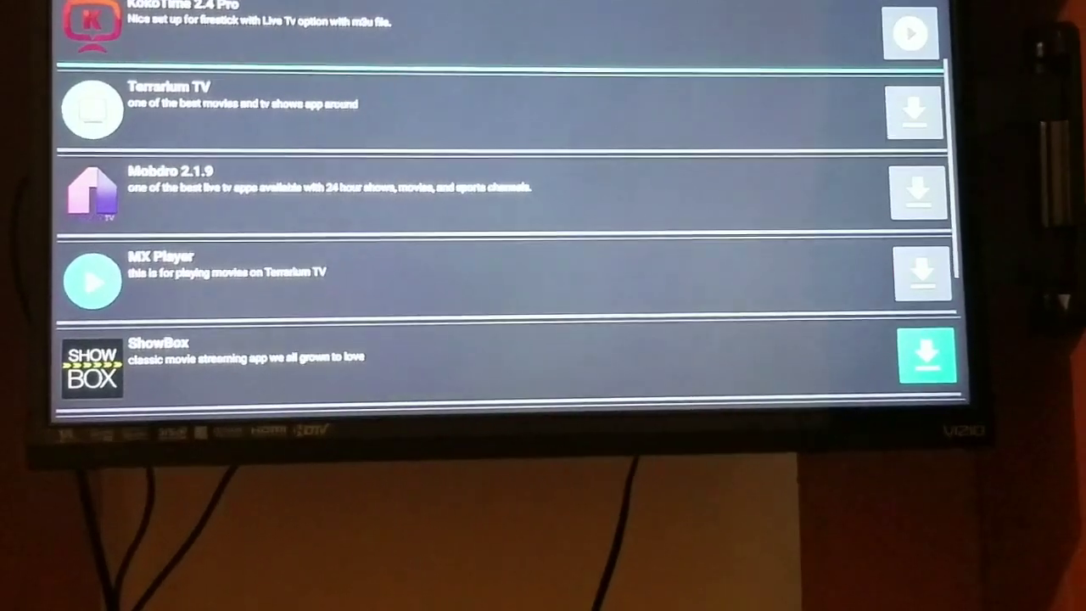